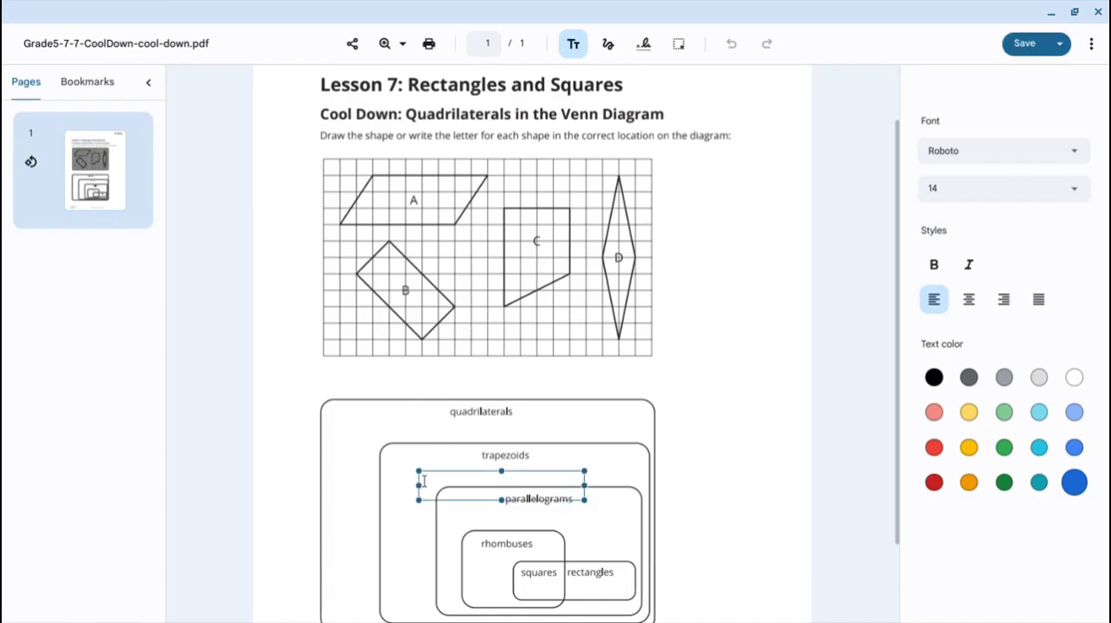
- Place a bold blue letter C at size 20 in the trapezoids region
type("C")
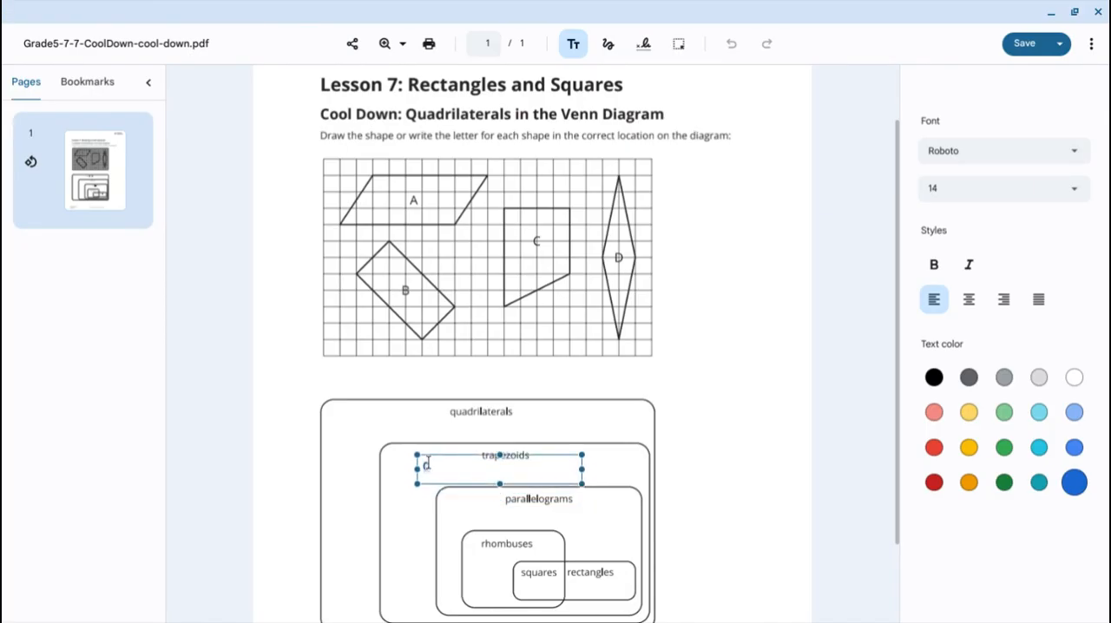
left_click(934, 264)
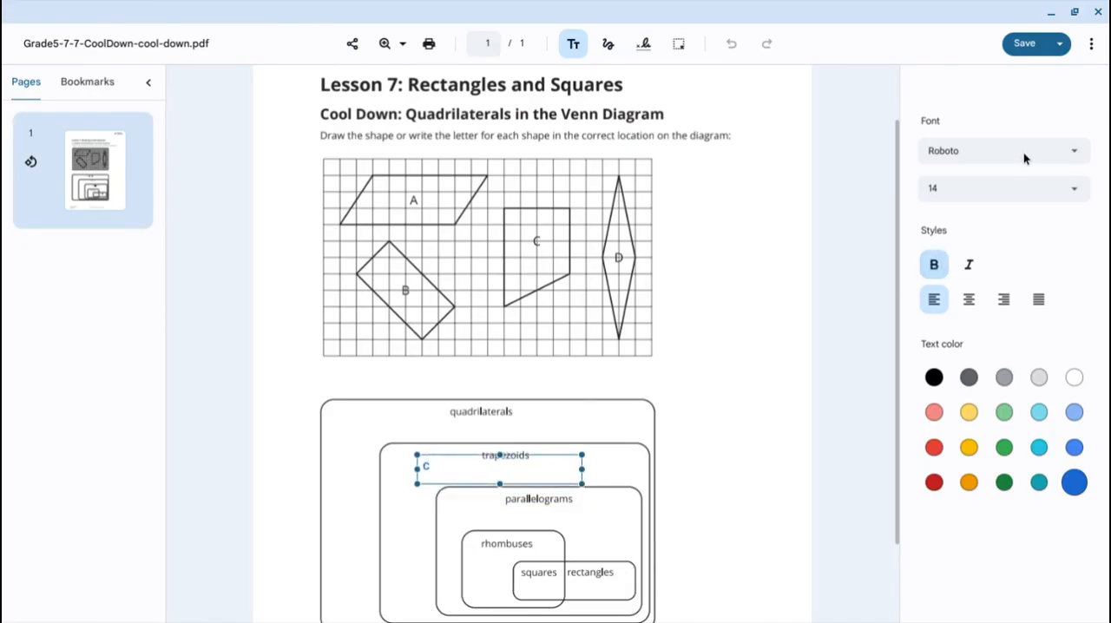
left_click(1003, 188)
type("20")
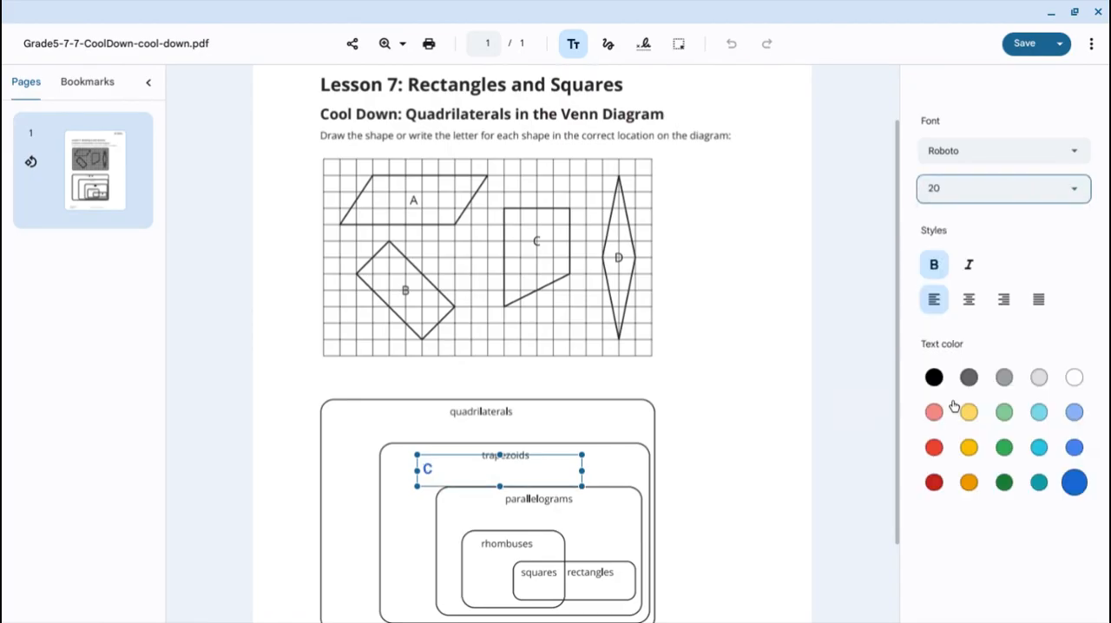
left_click(693, 474)
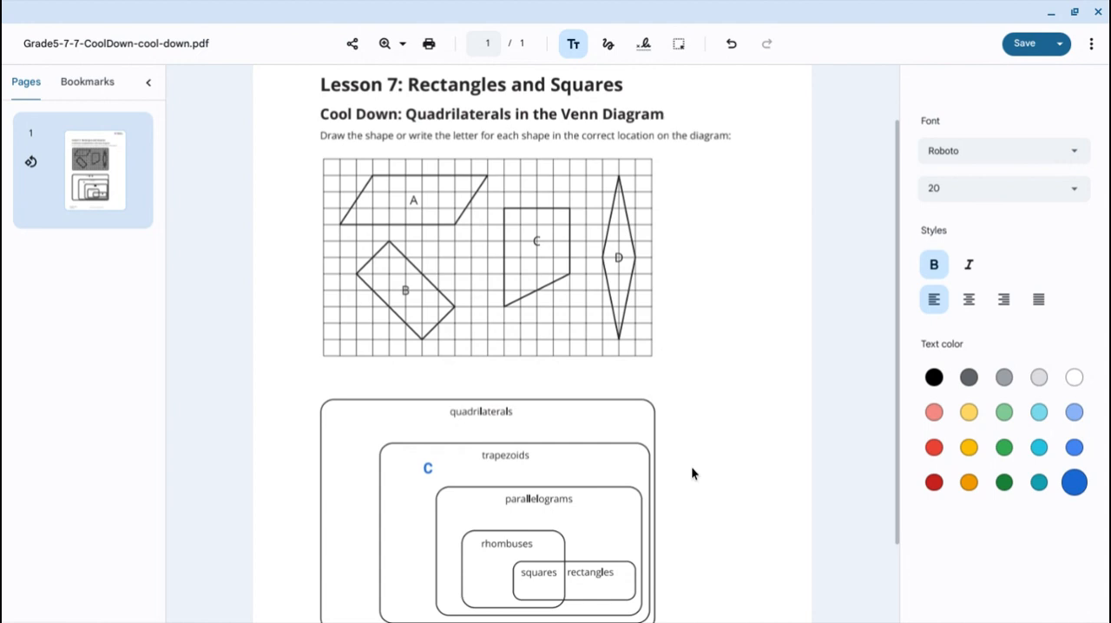
mouse_move(498, 510)
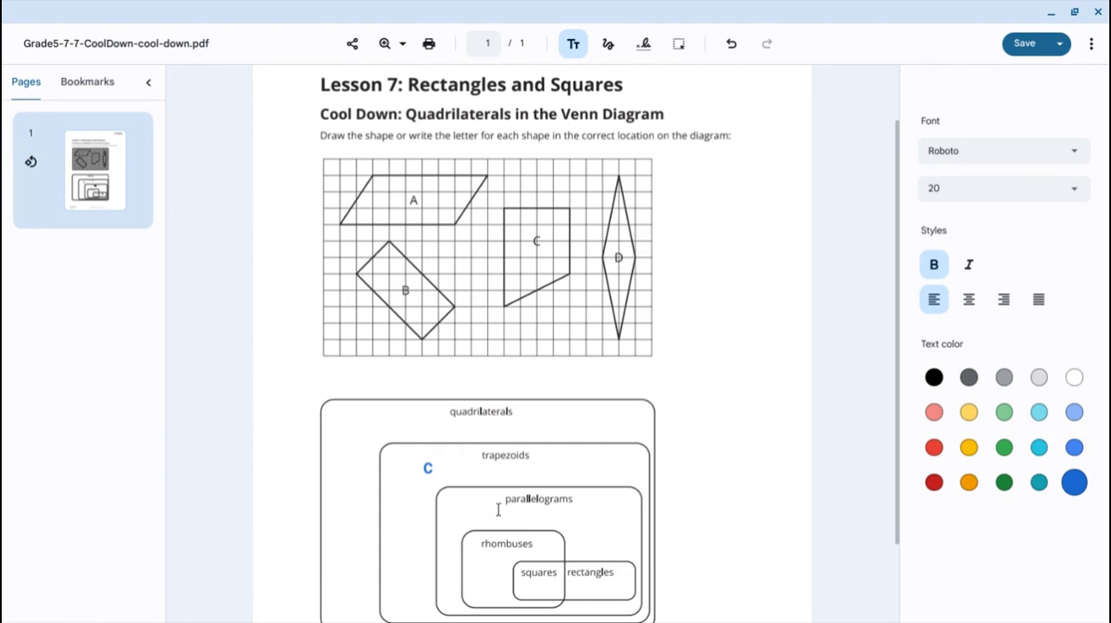
mouse_move(551, 176)
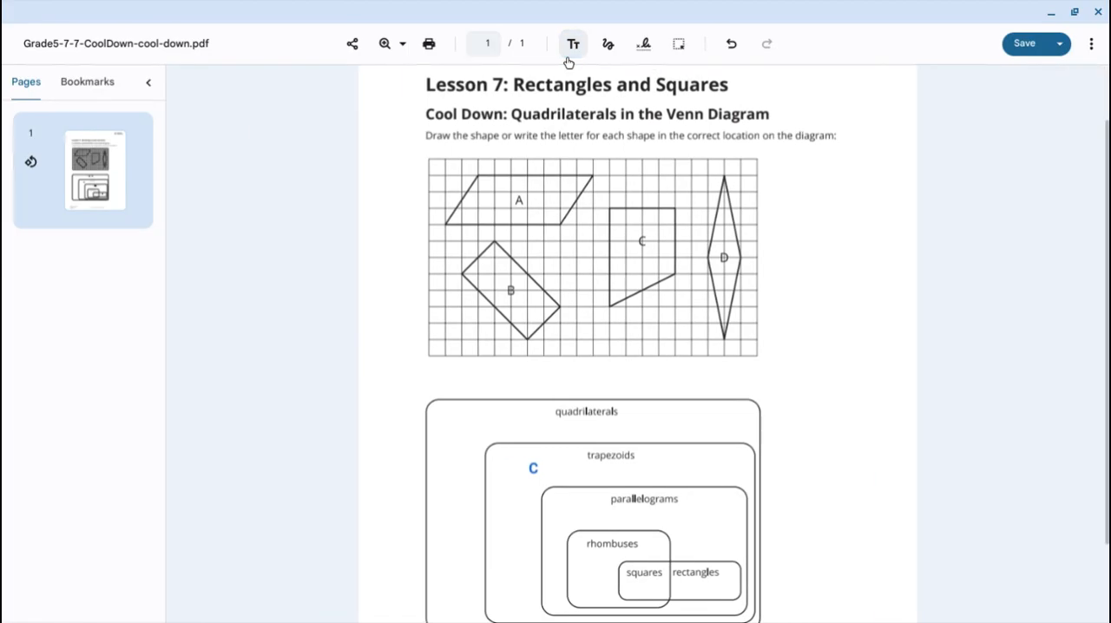
- Create an empty text box inside the parallelograms rectangle with the Text tool
left_click(573, 43)
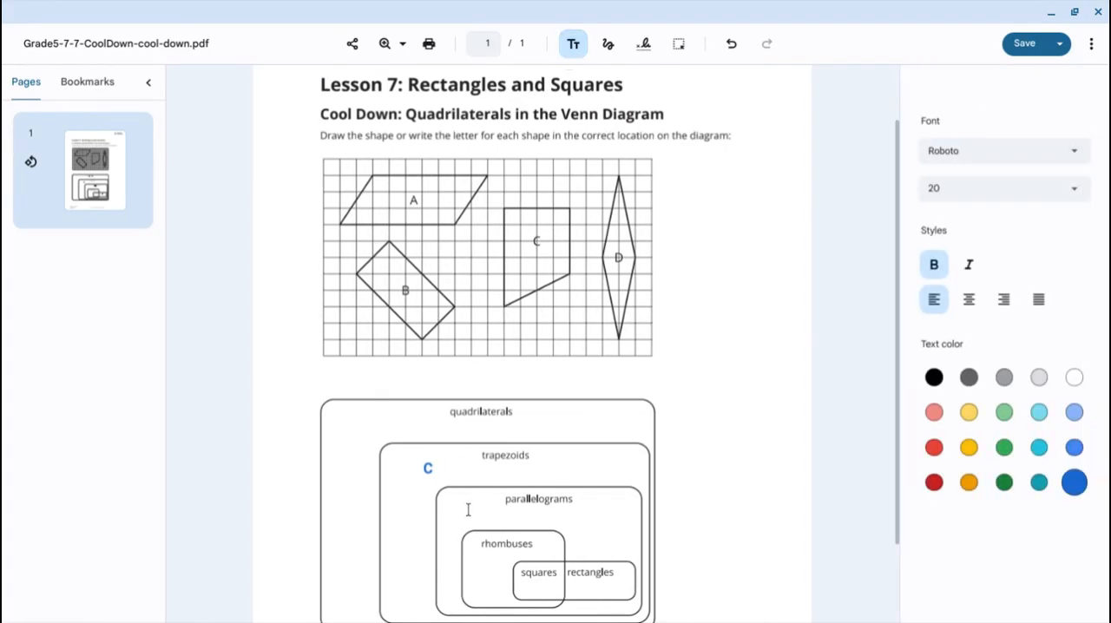
left_click(467, 509)
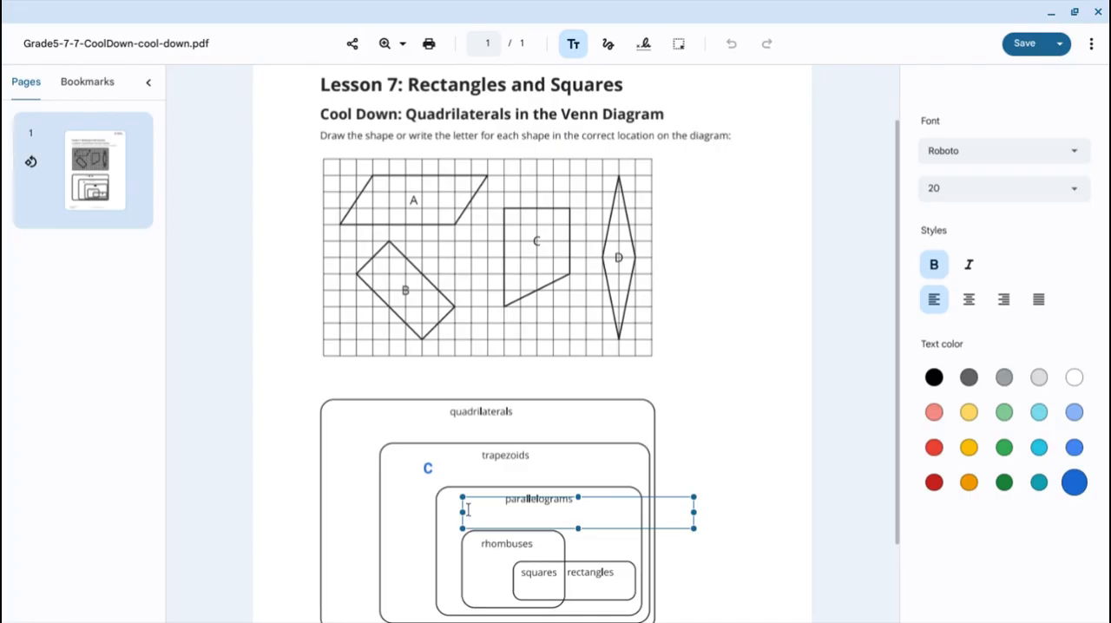
- Type the letter A into the parallelograms text box
type("A")
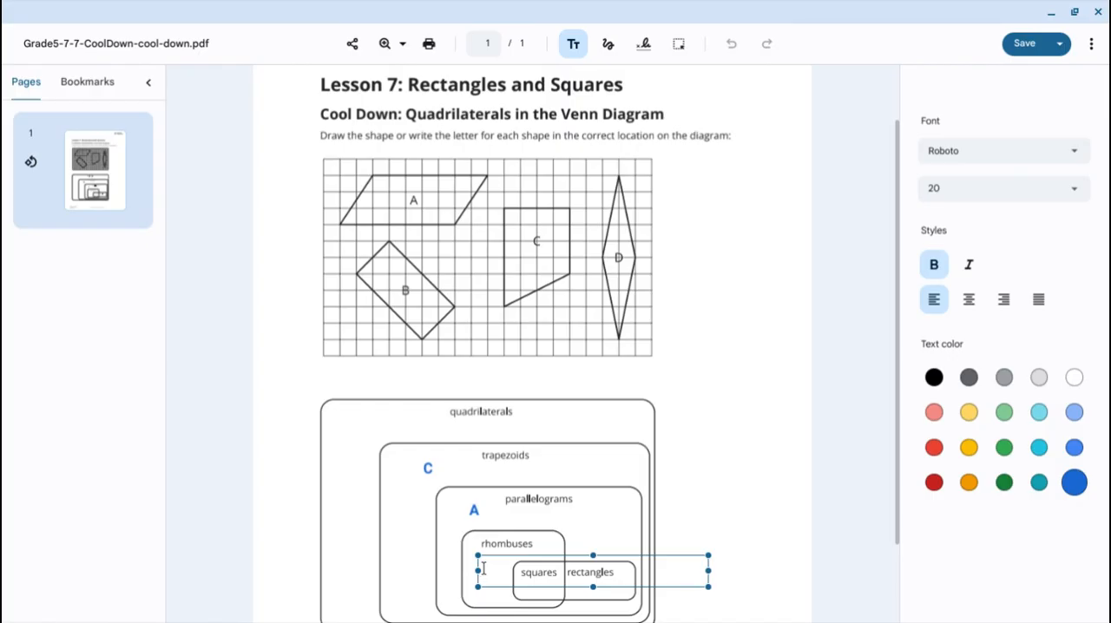
- Type the letter D into the text box in the rhombuses region
type("D")
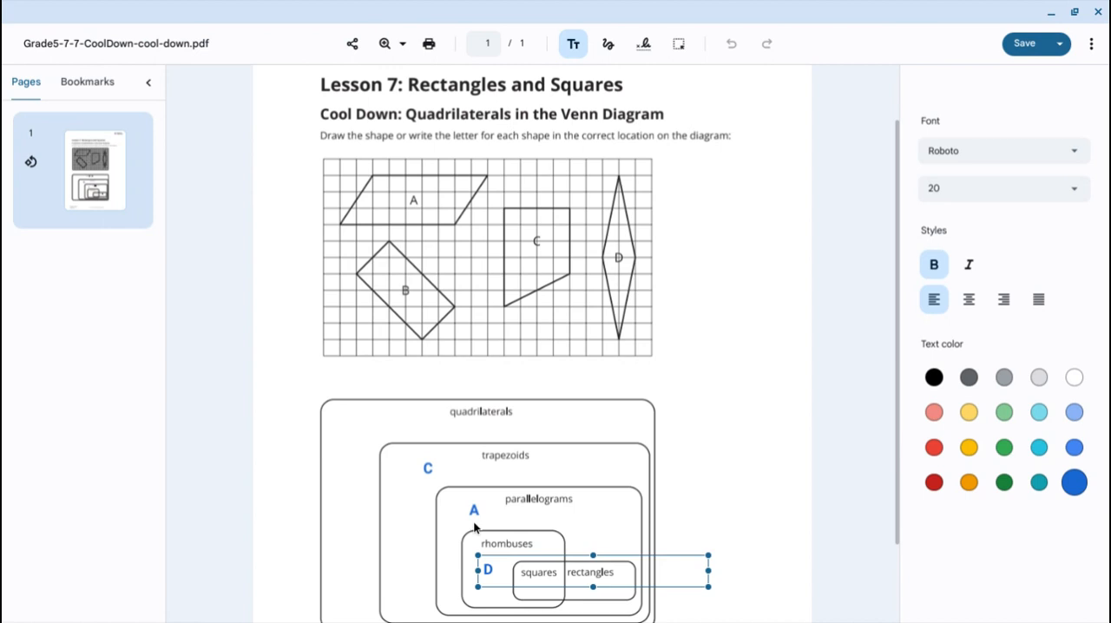
mouse_move(511, 535)
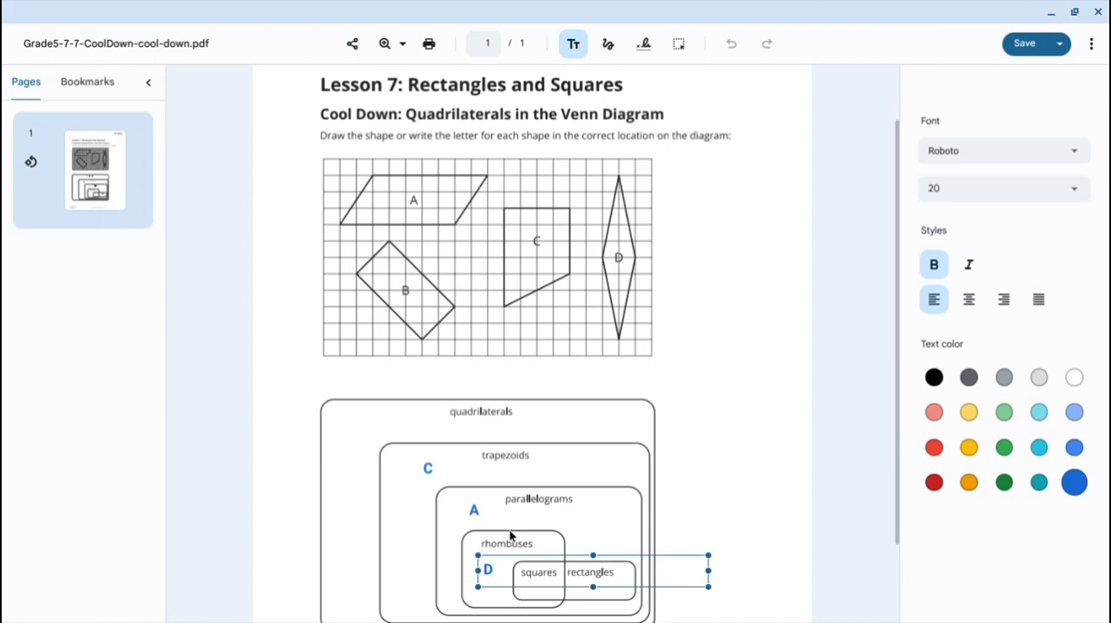
mouse_move(521, 499)
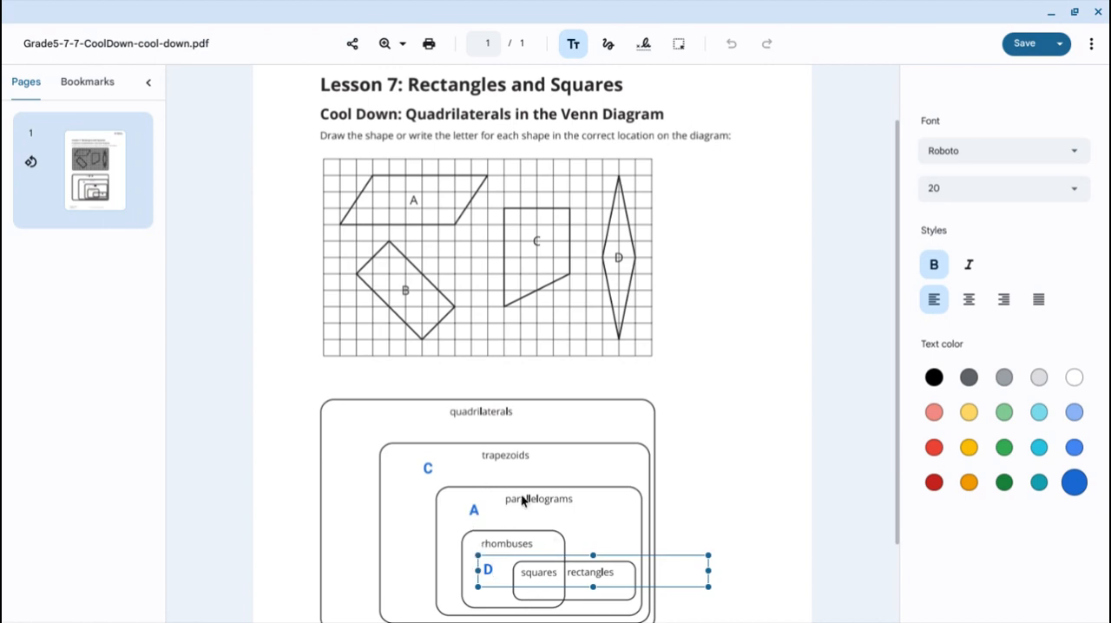
mouse_move(469, 412)
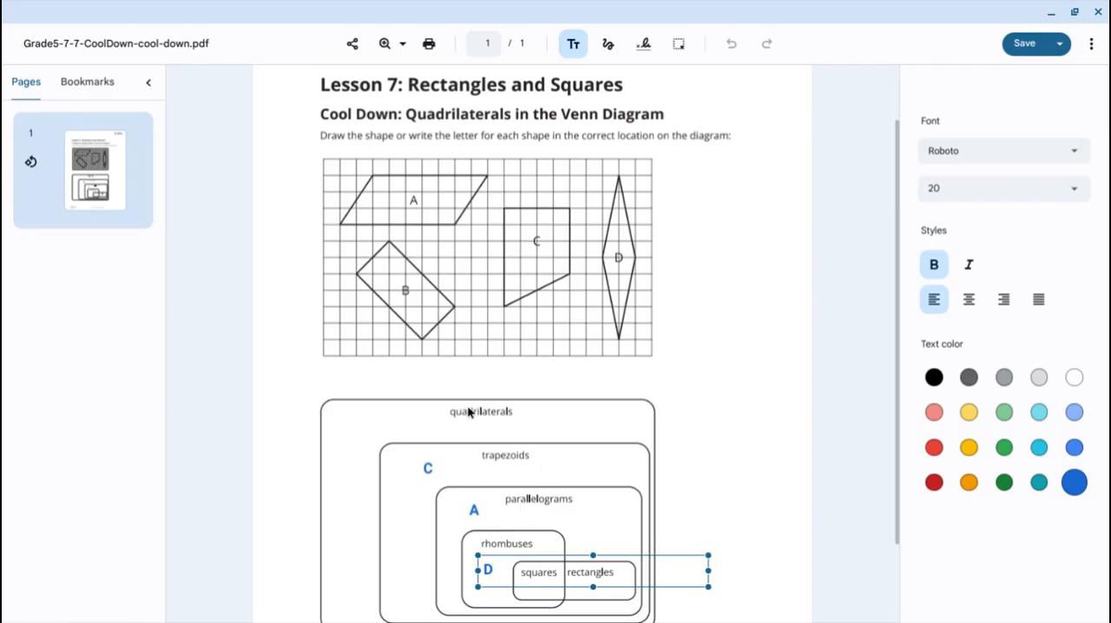
mouse_move(468, 479)
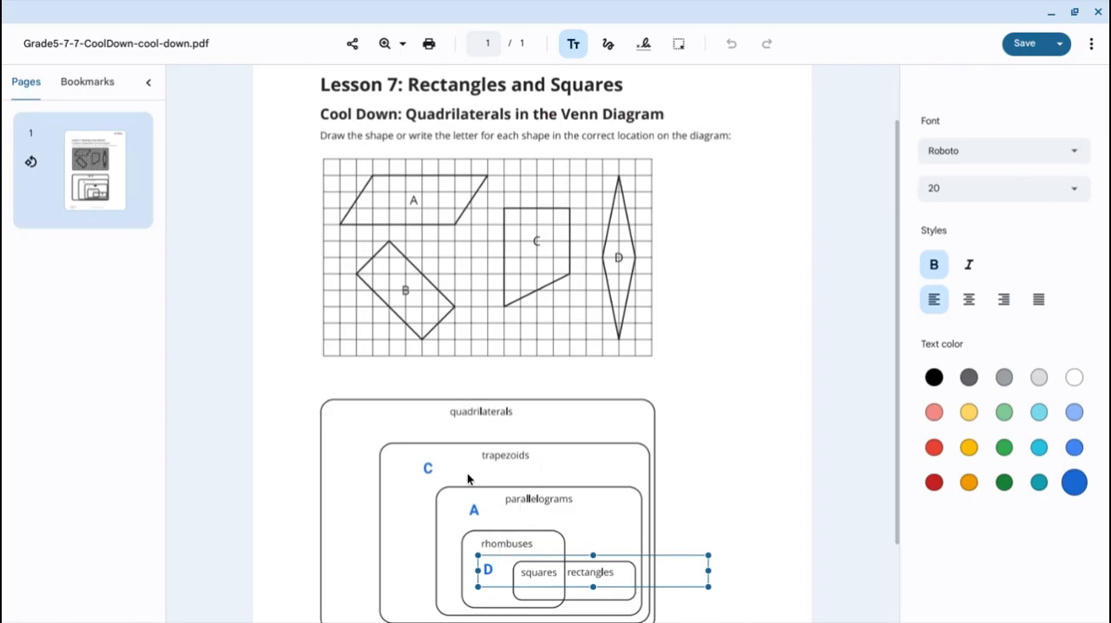
mouse_move(607, 598)
type("B")
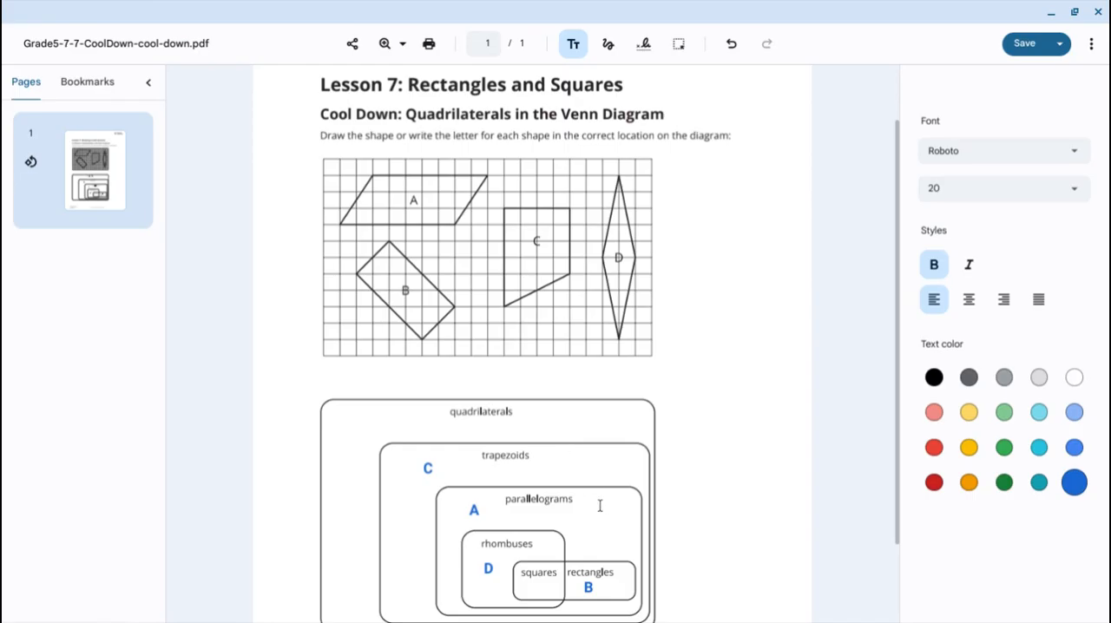
mouse_move(587, 476)
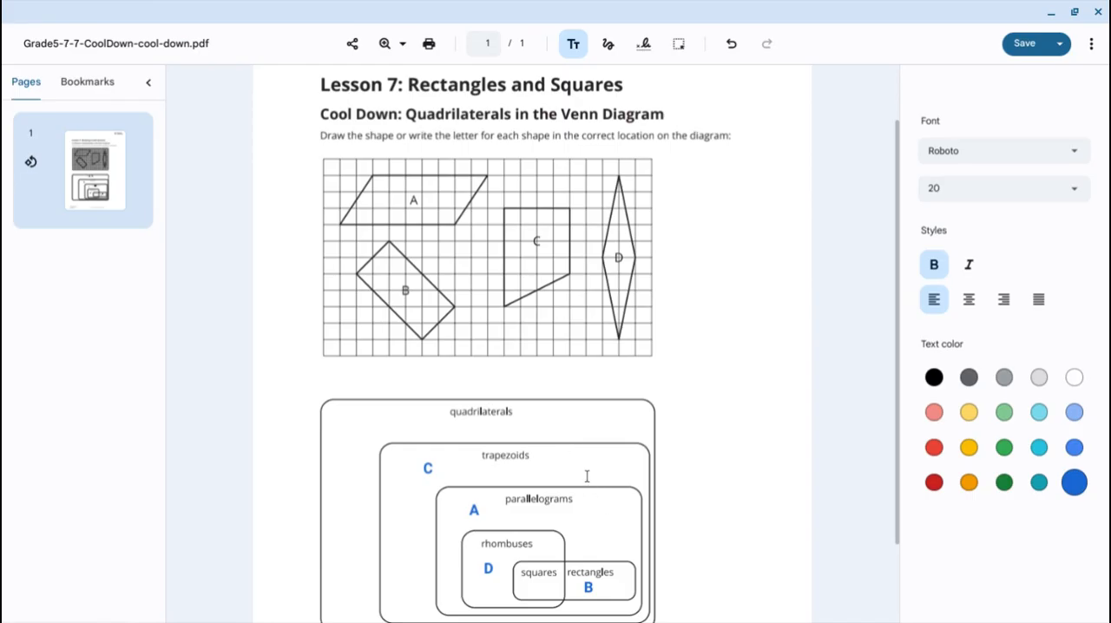
mouse_move(647, 497)
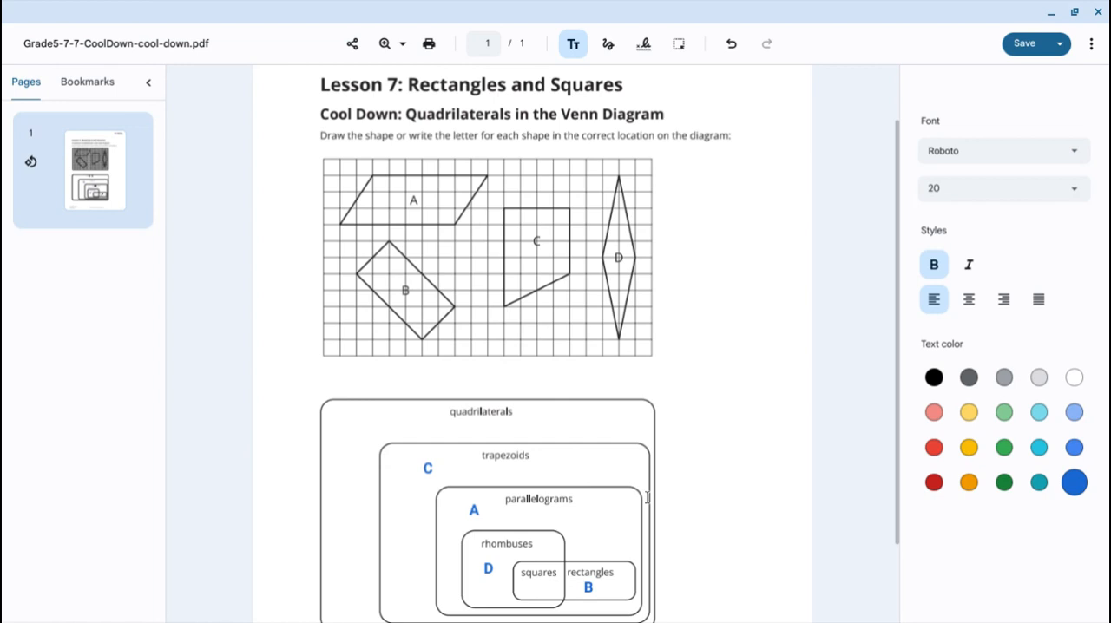
mouse_move(819, 555)
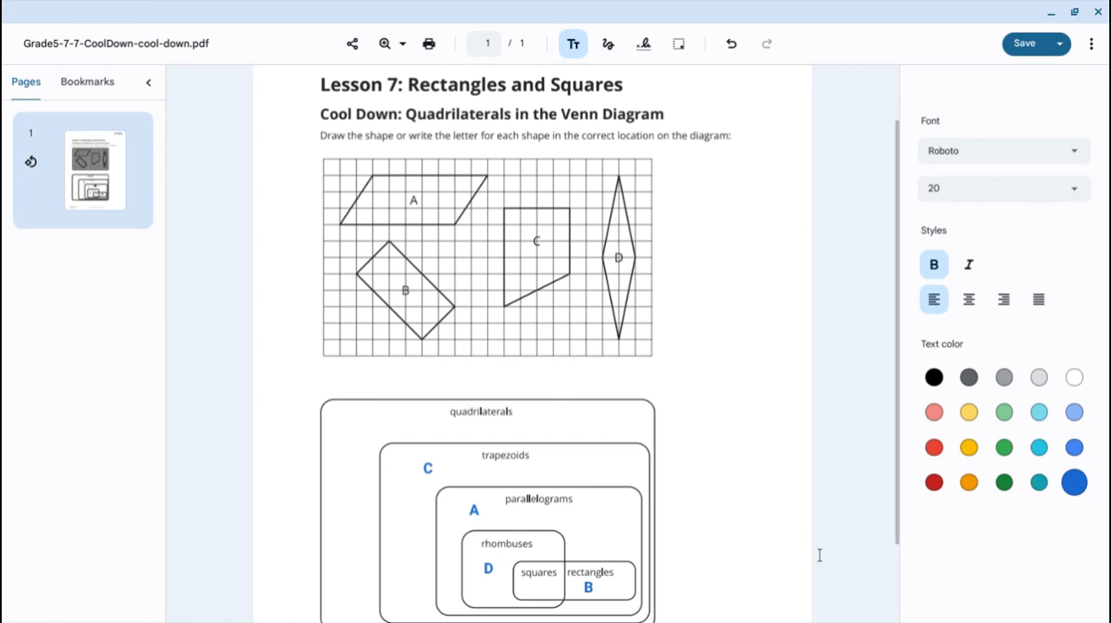